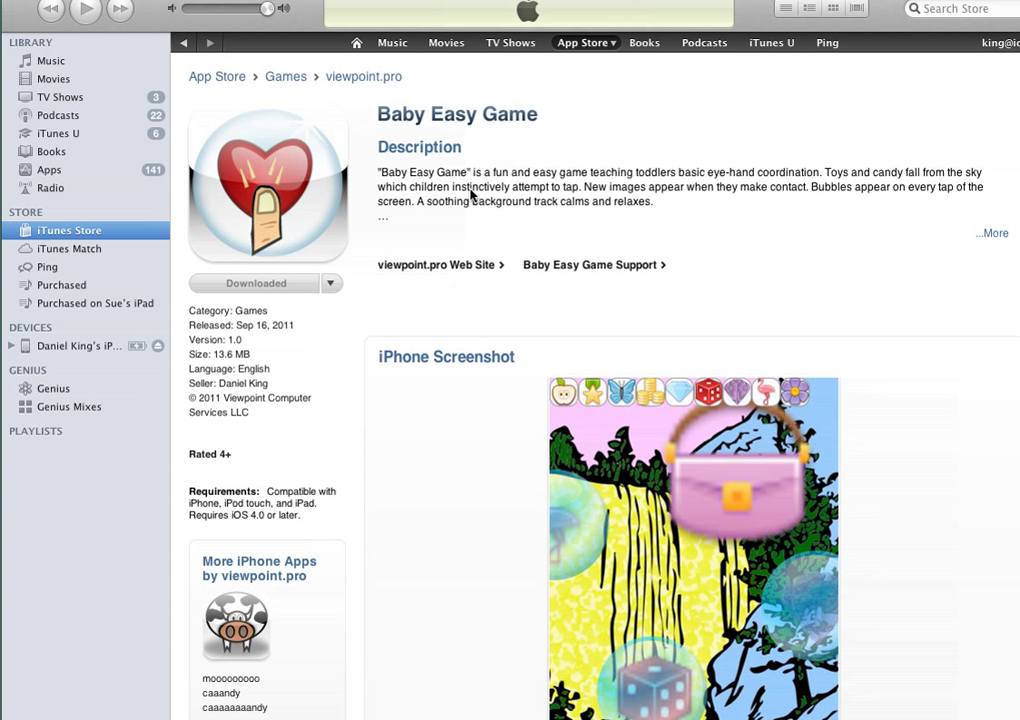
mouse_move(330, 98)
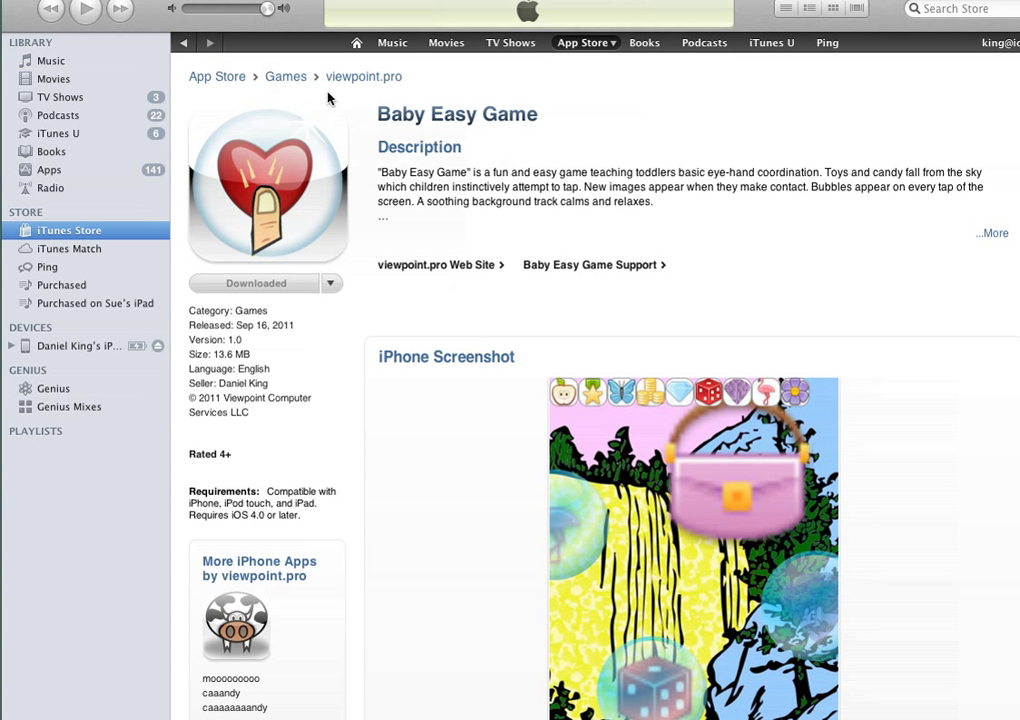
mouse_move(286, 78)
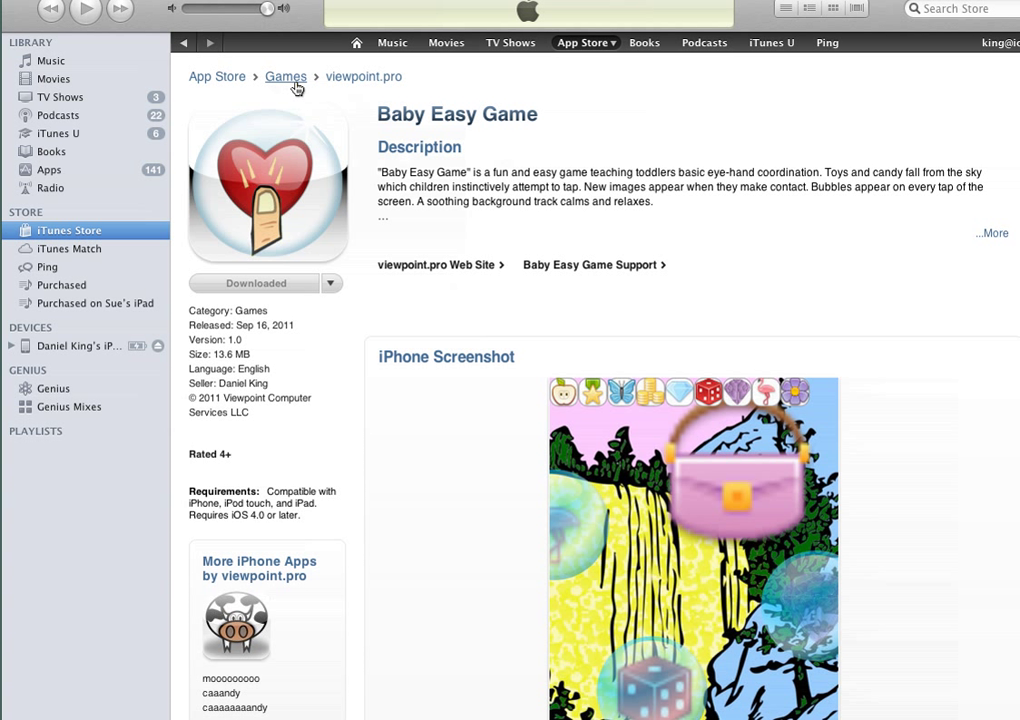
mouse_move(391, 173)
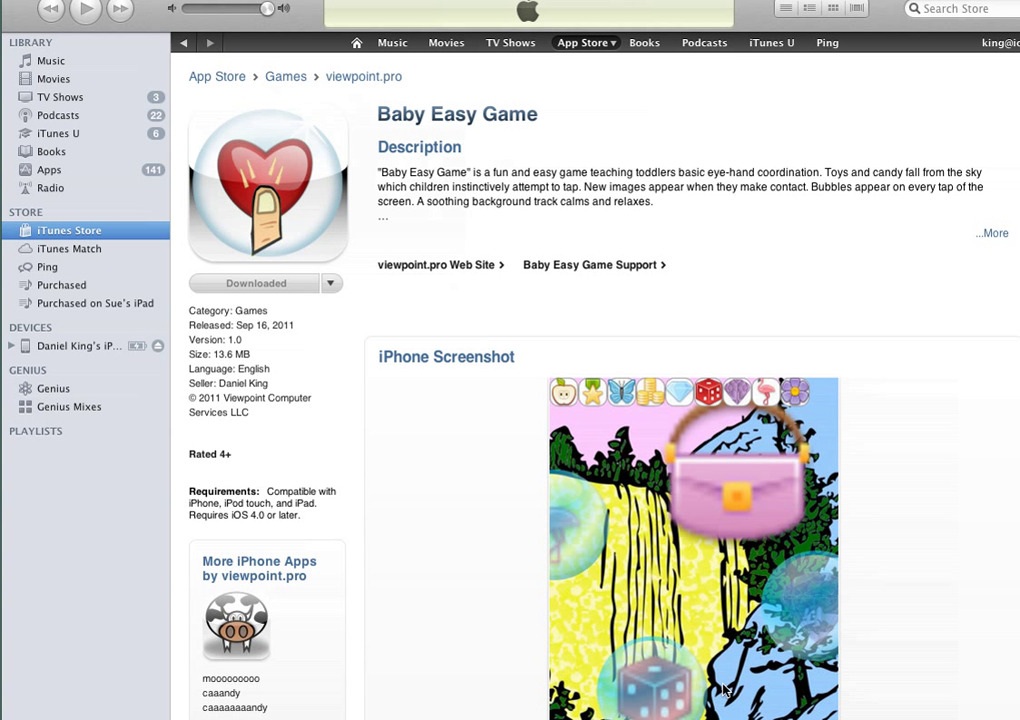
mouse_move(754, 514)
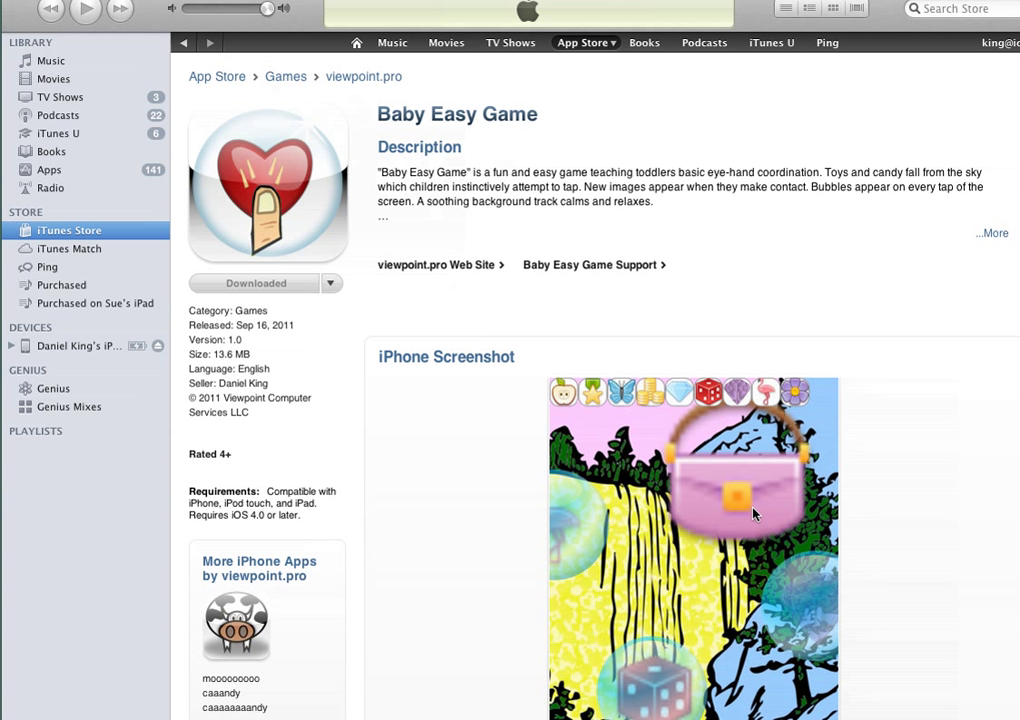
mouse_move(722, 482)
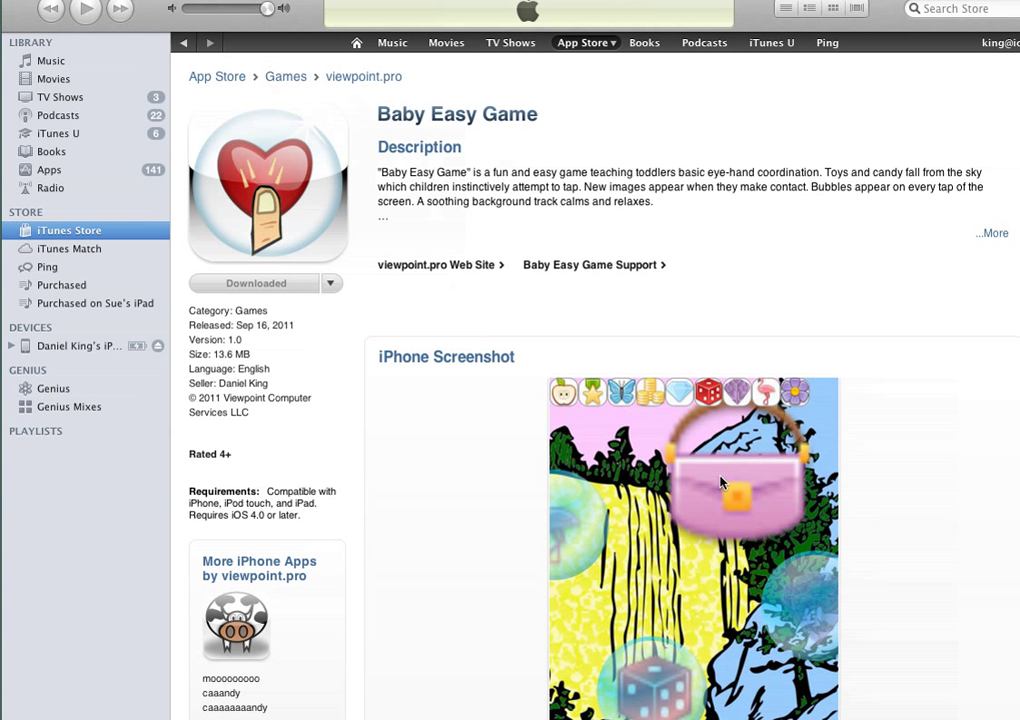
mouse_move(636, 304)
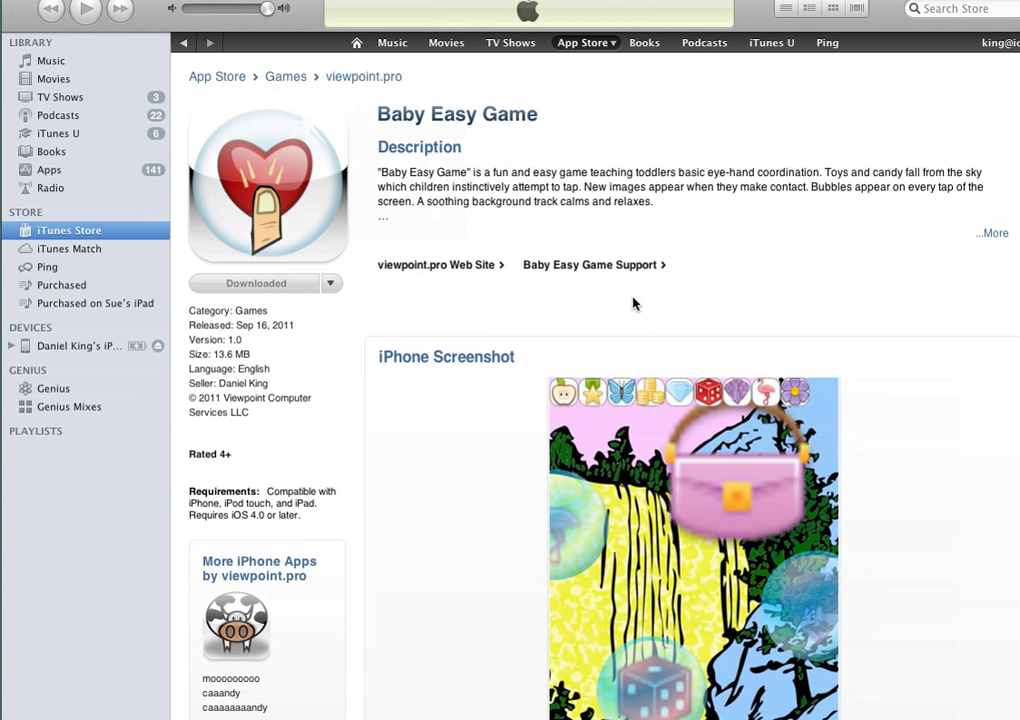
mouse_move(571, 217)
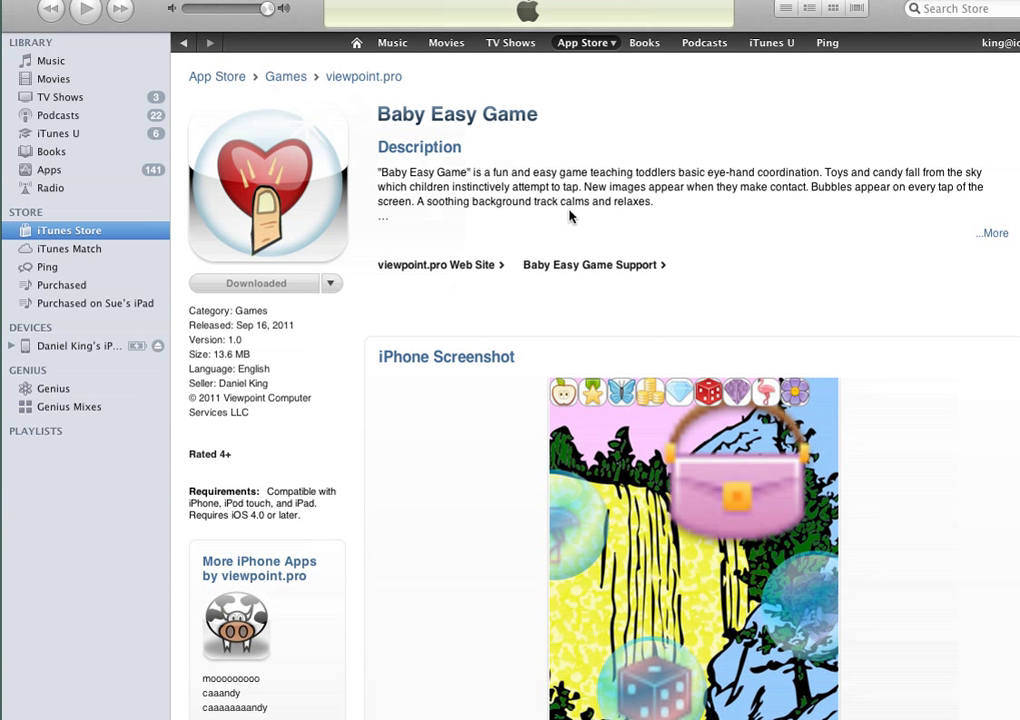
mouse_move(424, 192)
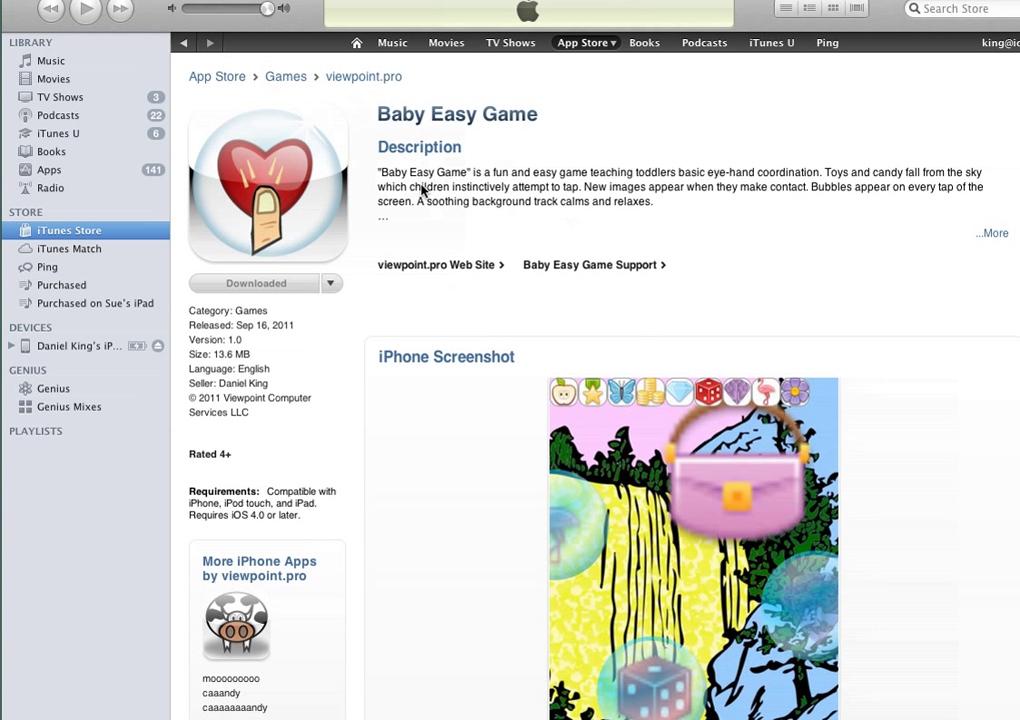
mouse_move(474, 202)
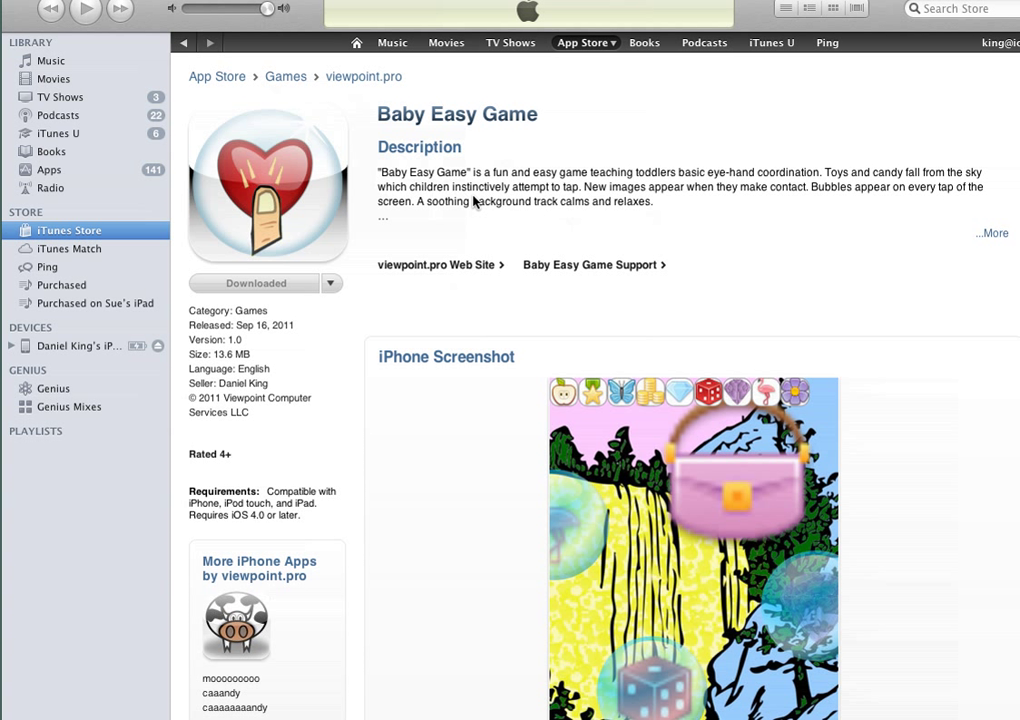
mouse_move(488, 204)
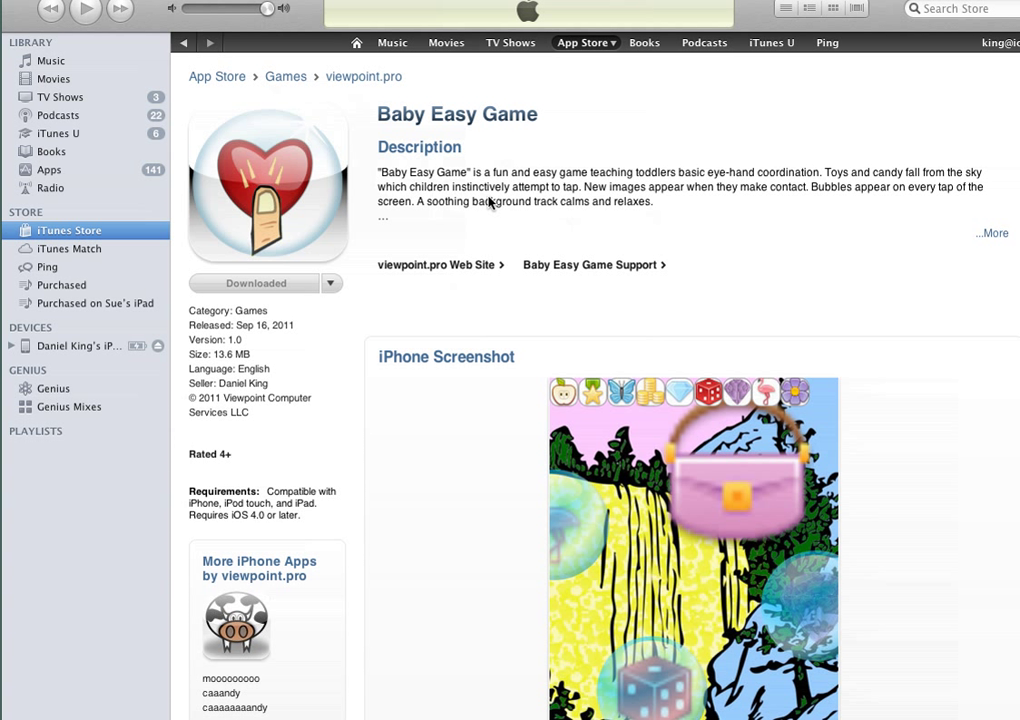
mouse_move(924, 280)
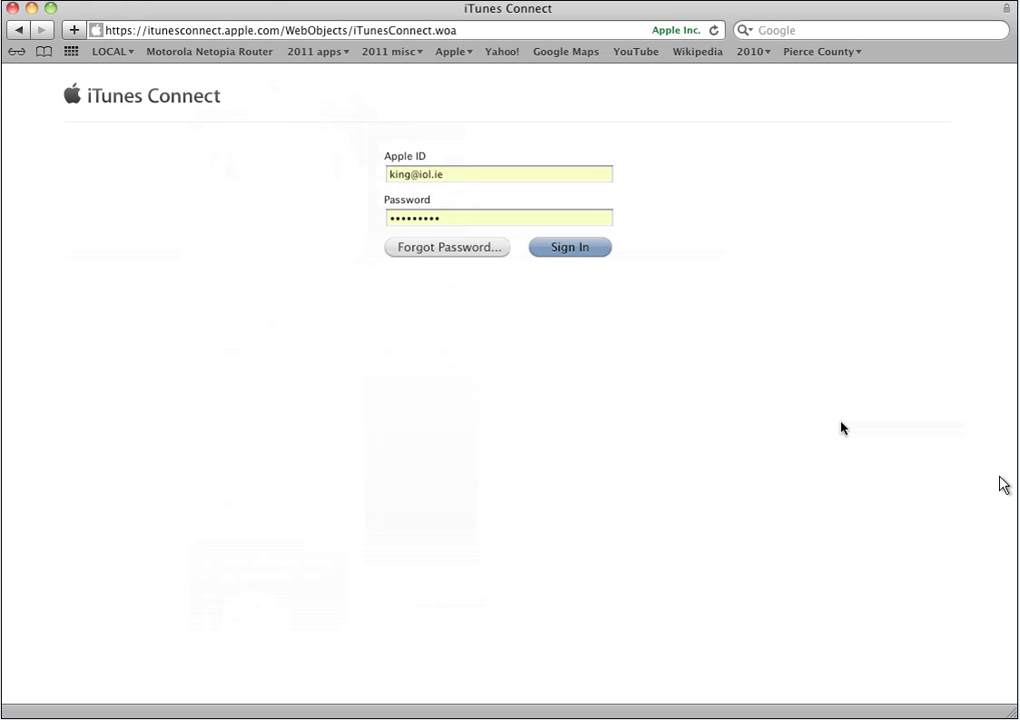
Sign in with the saved credentials and open Manage Your Applications
click(569, 247)
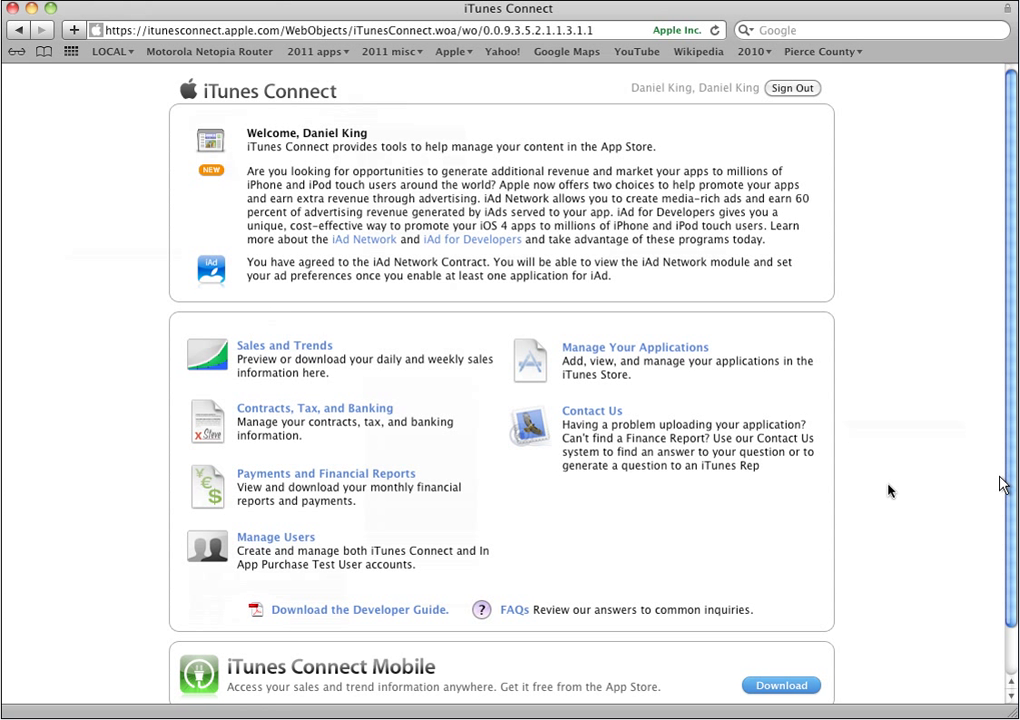
mouse_move(708, 343)
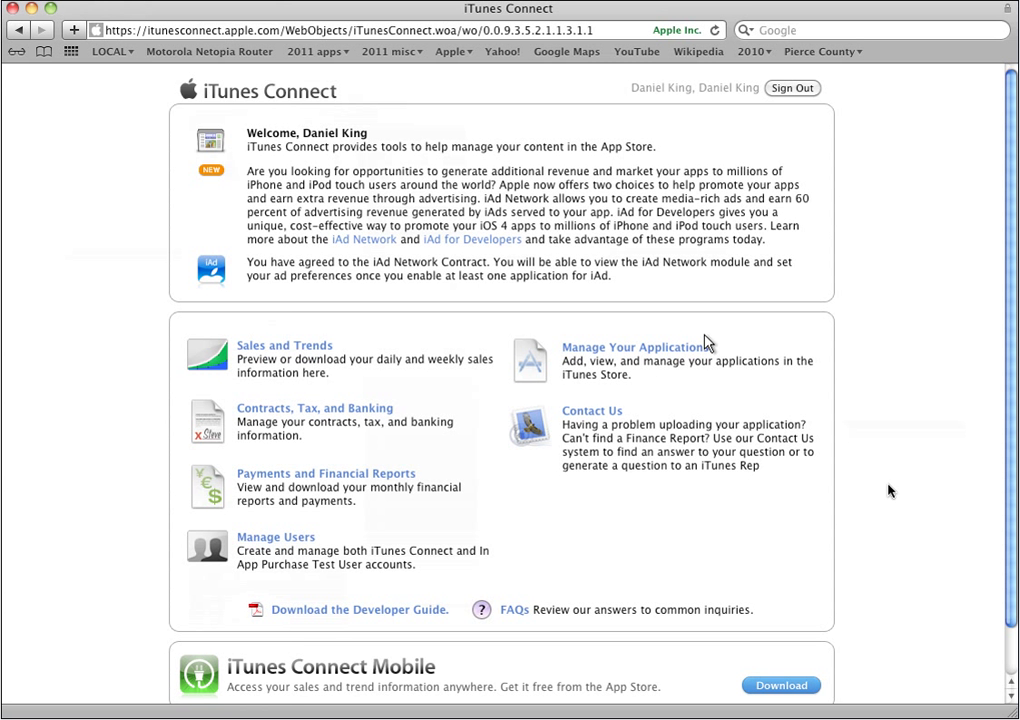
mouse_move(527, 330)
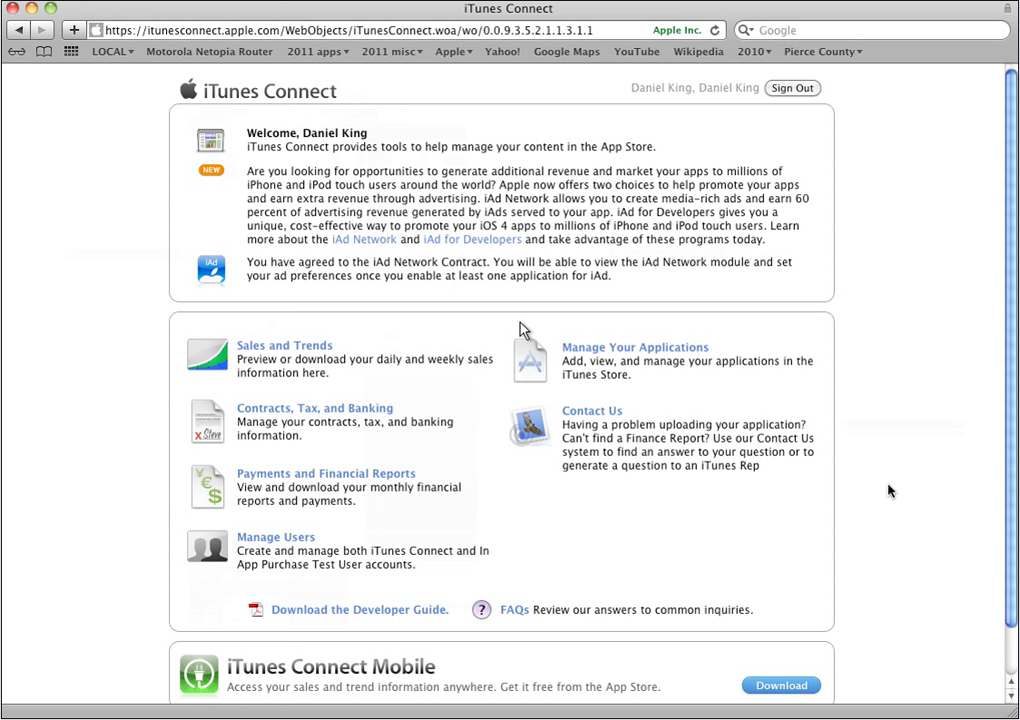
click(634, 347)
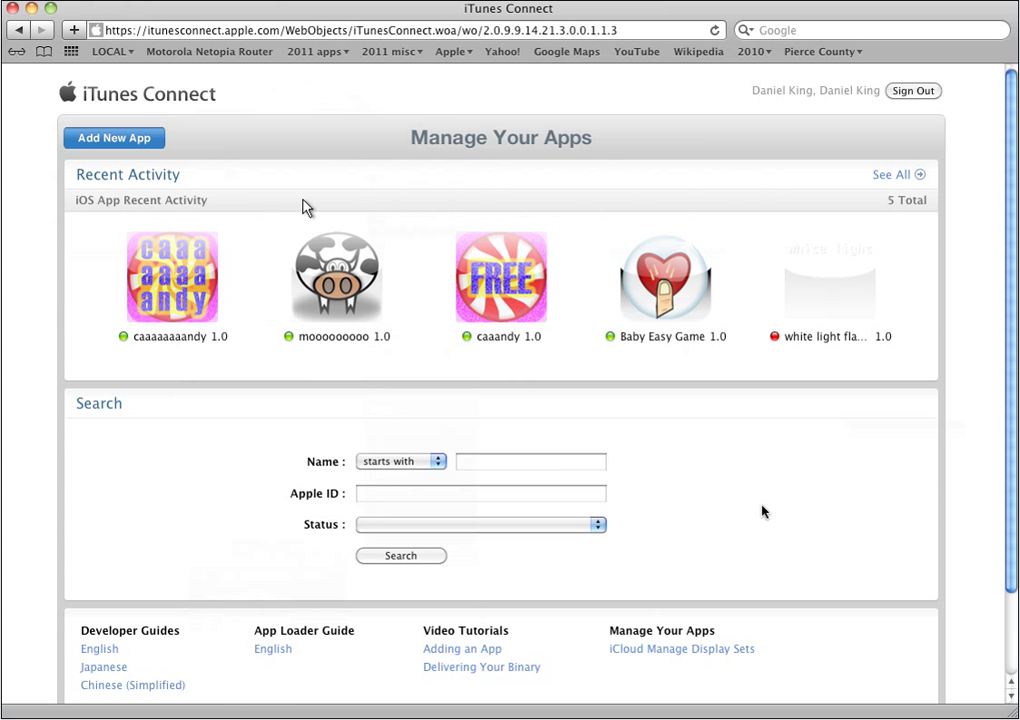
mouse_move(686, 293)
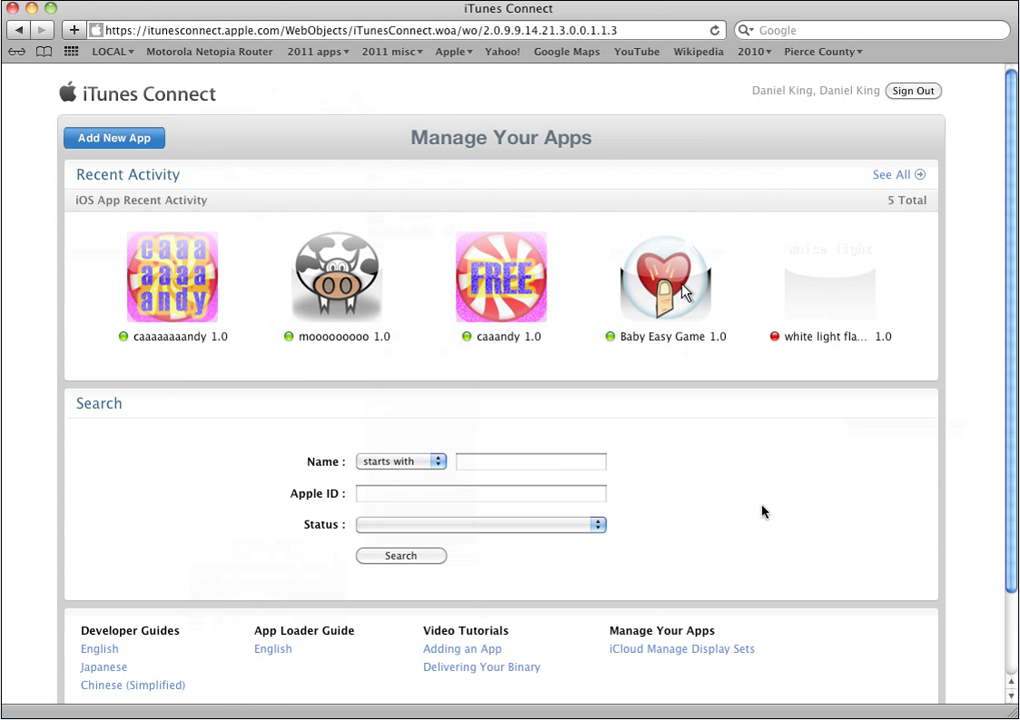
mouse_move(611, 303)
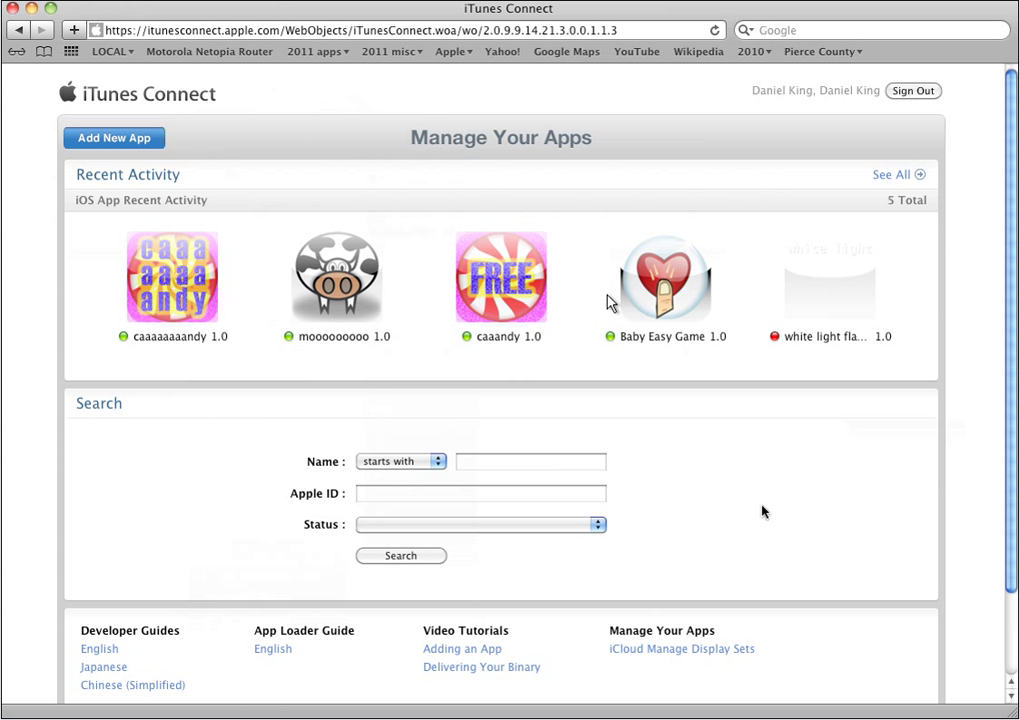
Open Baby Easy Game from Recent Activity and view its current version details
click(665, 278)
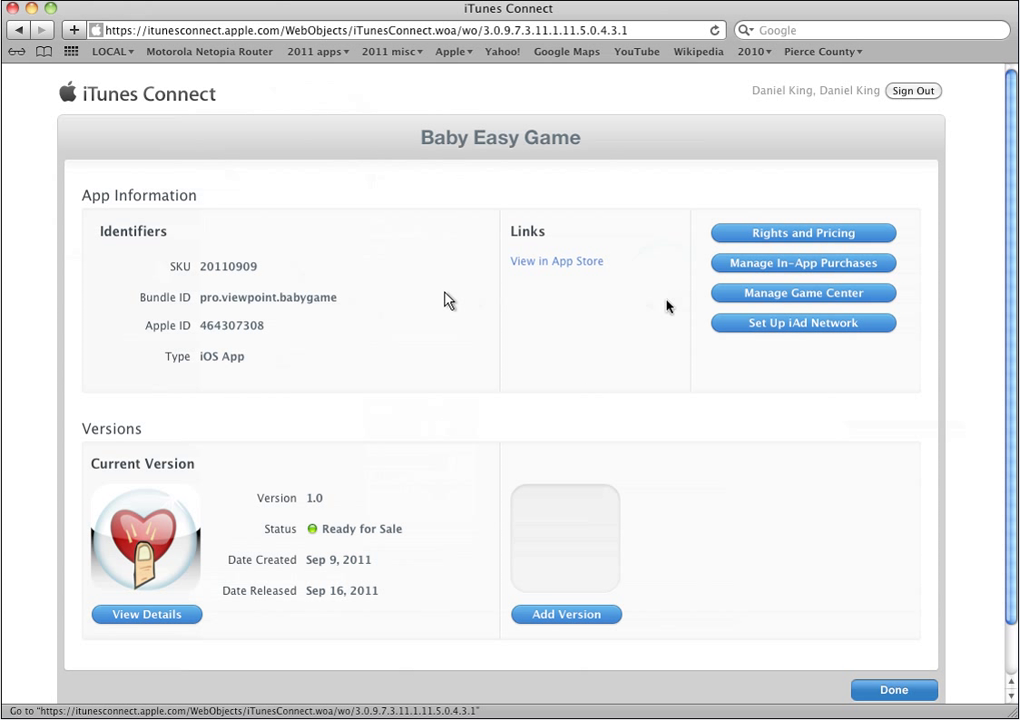
mouse_move(144, 603)
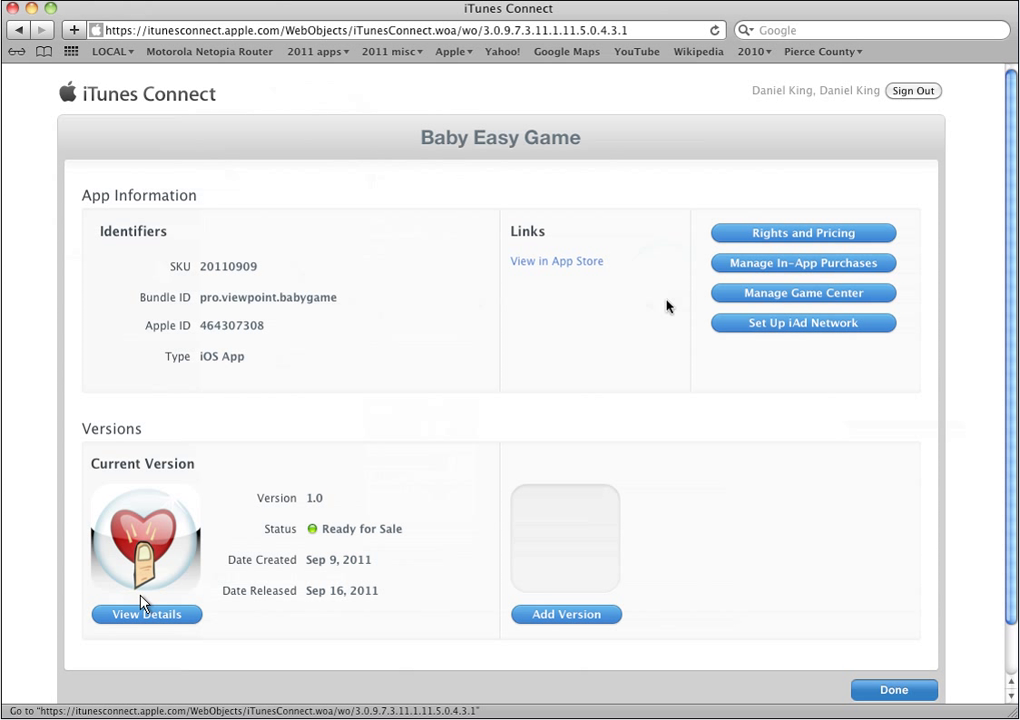
mouse_move(103, 617)
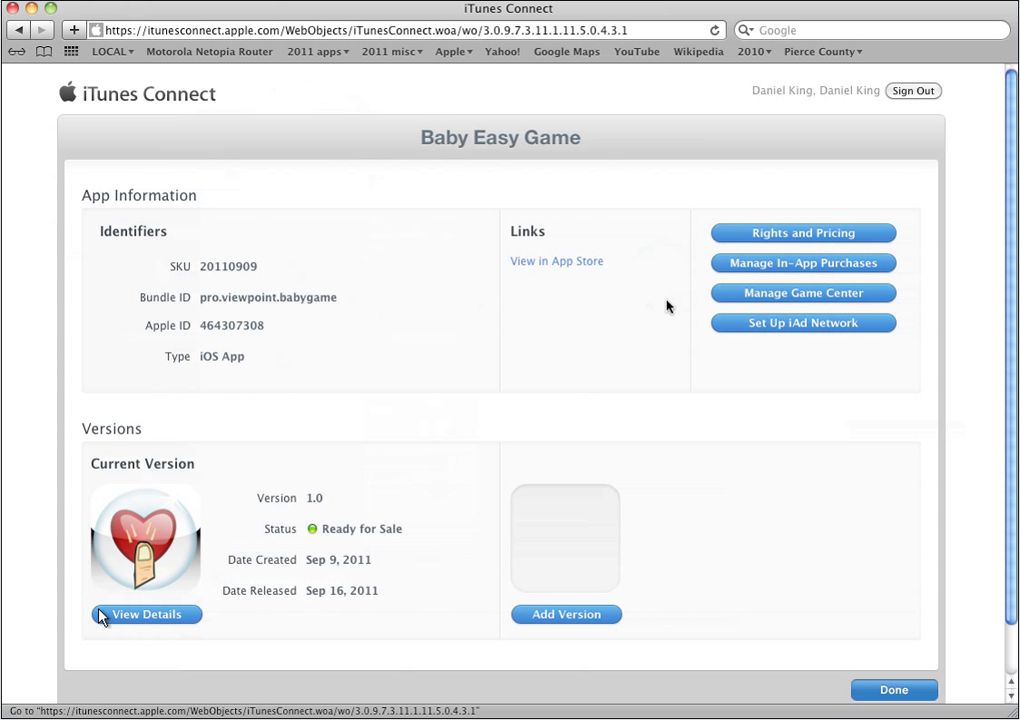
click(146, 614)
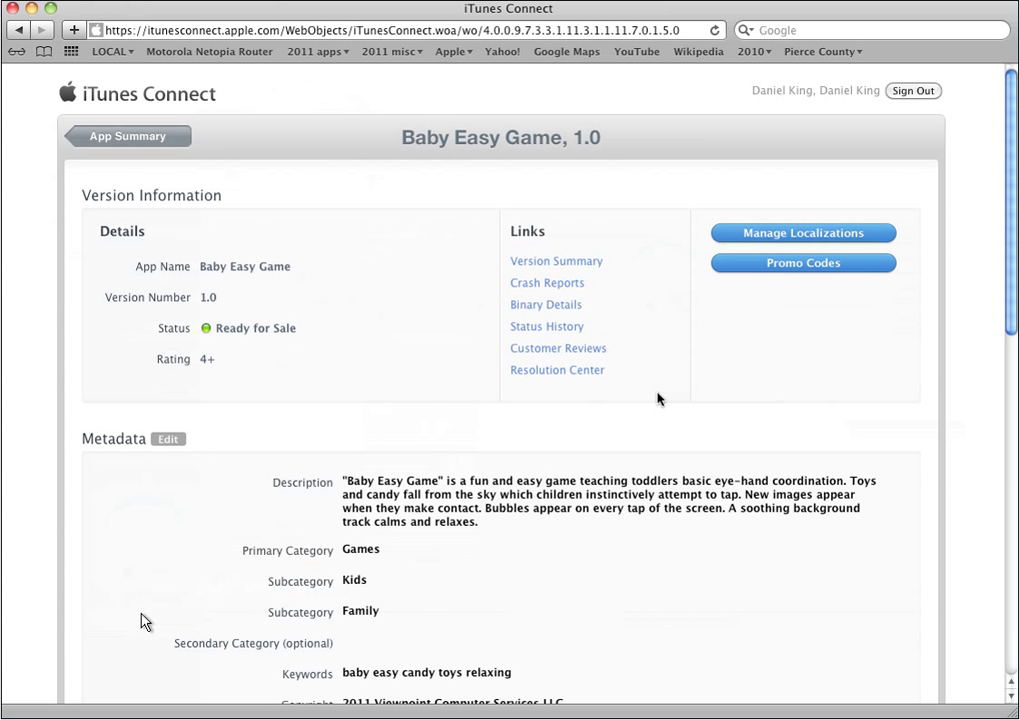
mouse_move(201, 608)
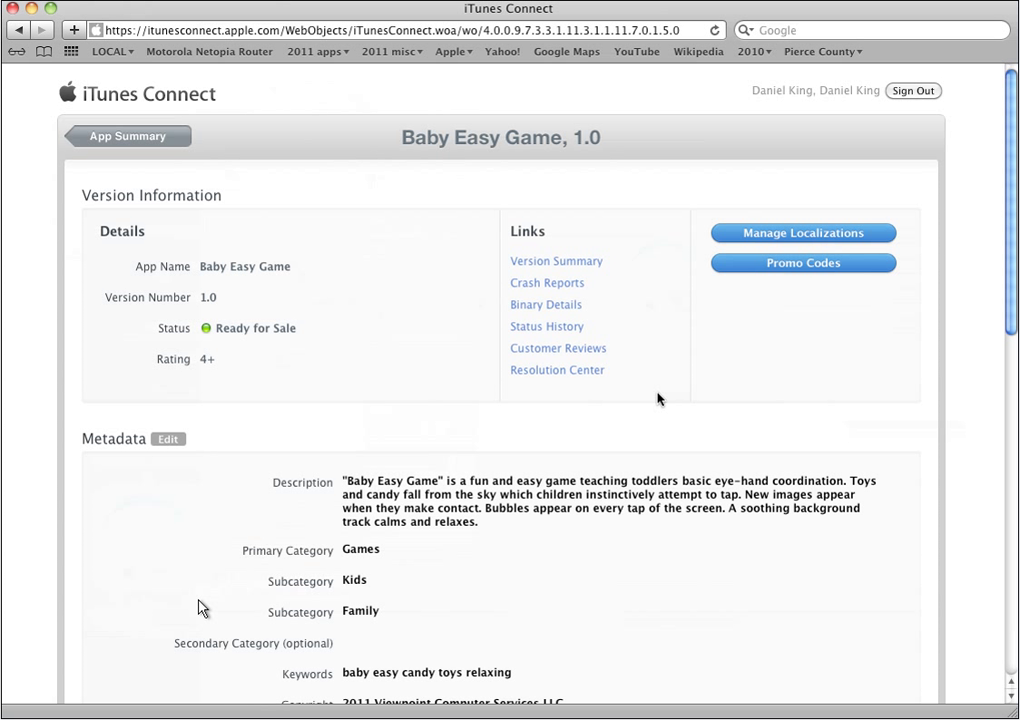
mouse_move(318, 521)
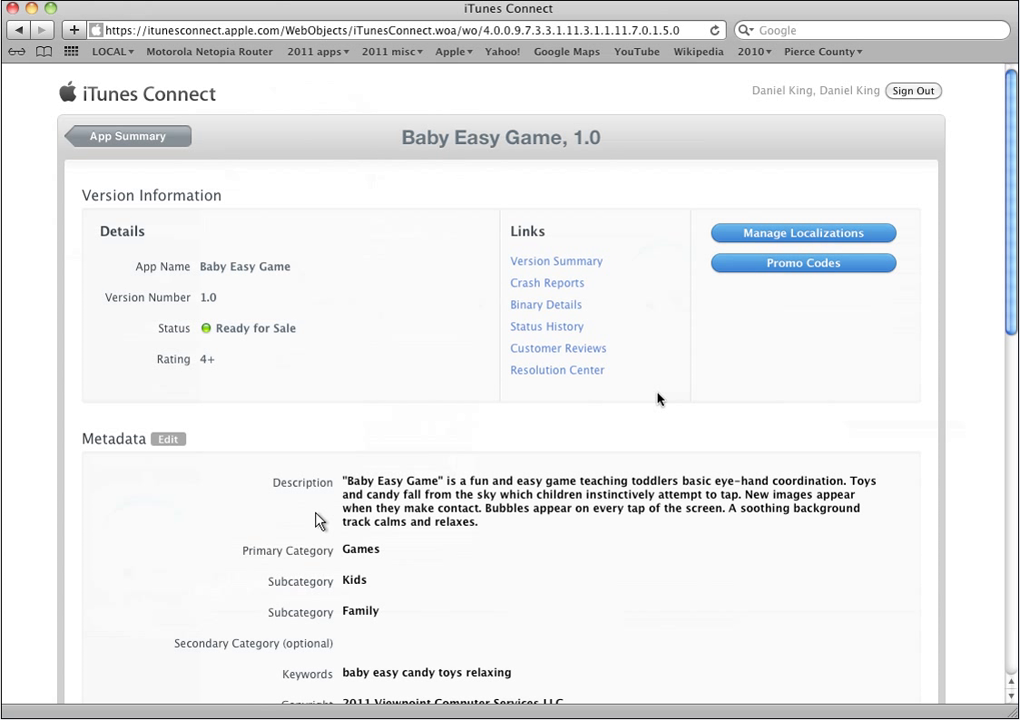
mouse_move(420, 508)
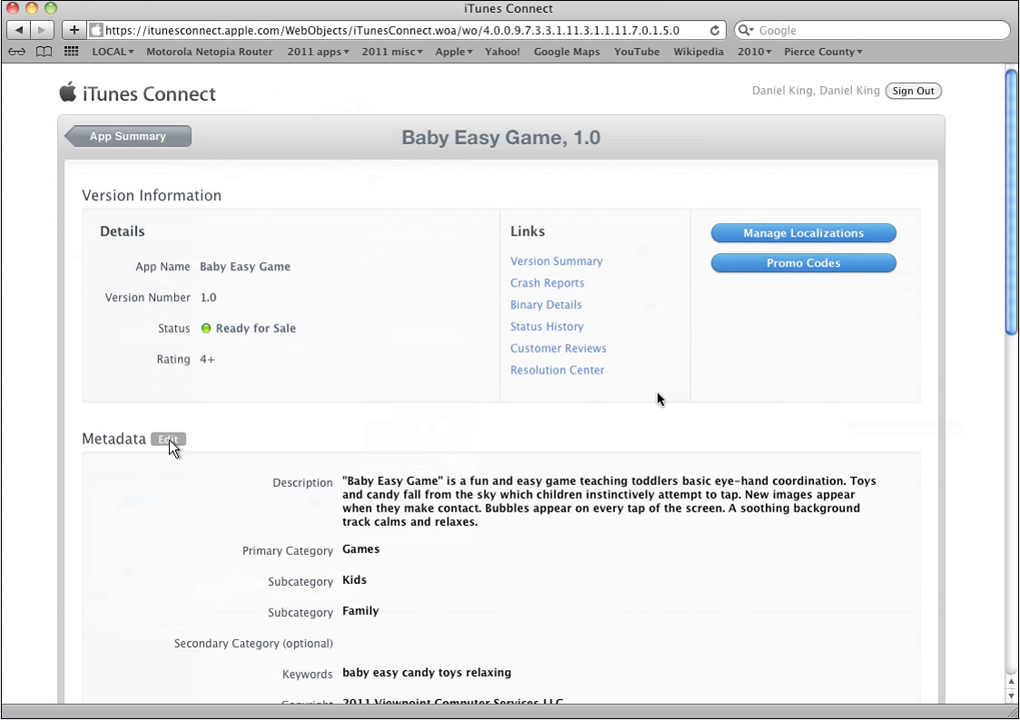
Open the Edit Metadata form for Baby Easy Game's description
click(168, 439)
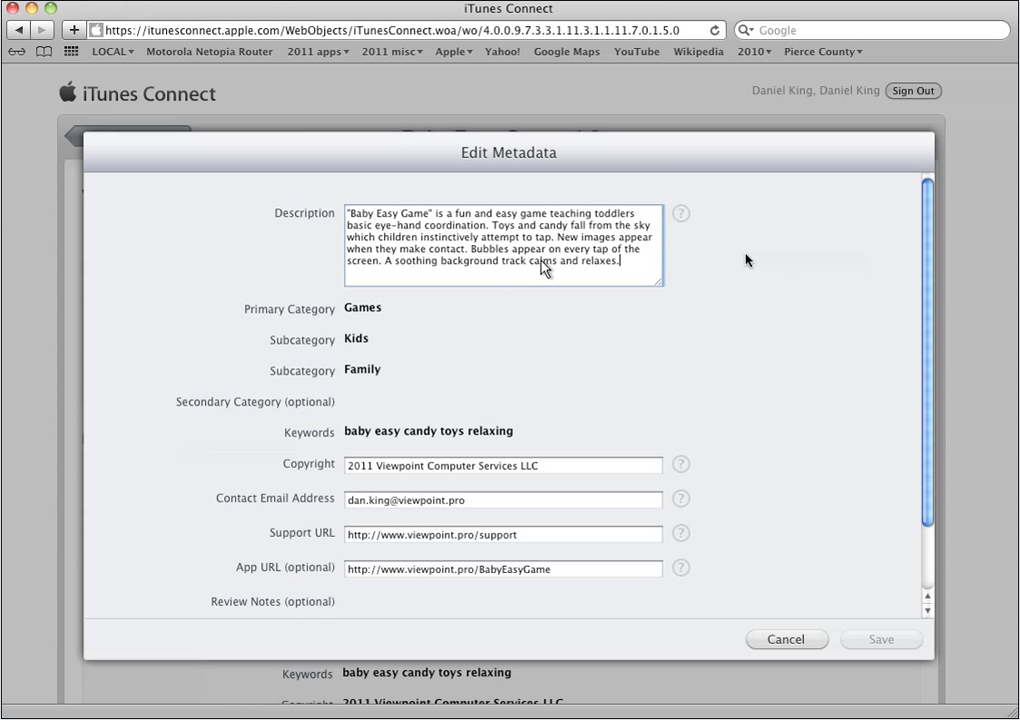
mouse_move(318, 222)
text(NO ADS:)!! There are ZERO ADDS so you little one can play away with being distracted by the App Store.)
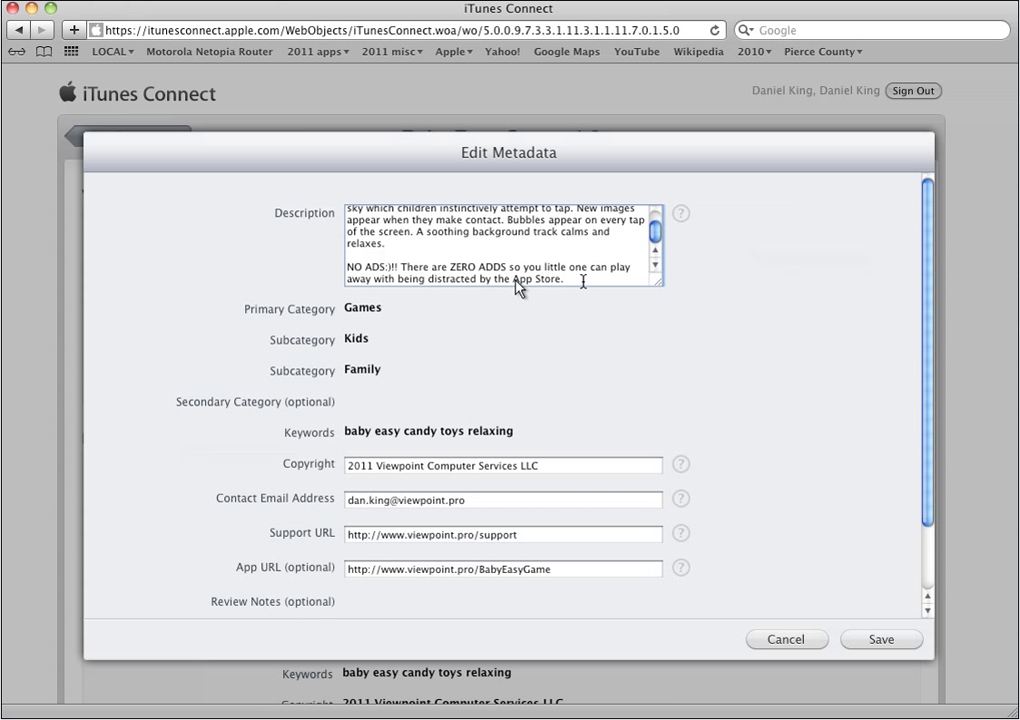
mouse_move(696, 411)
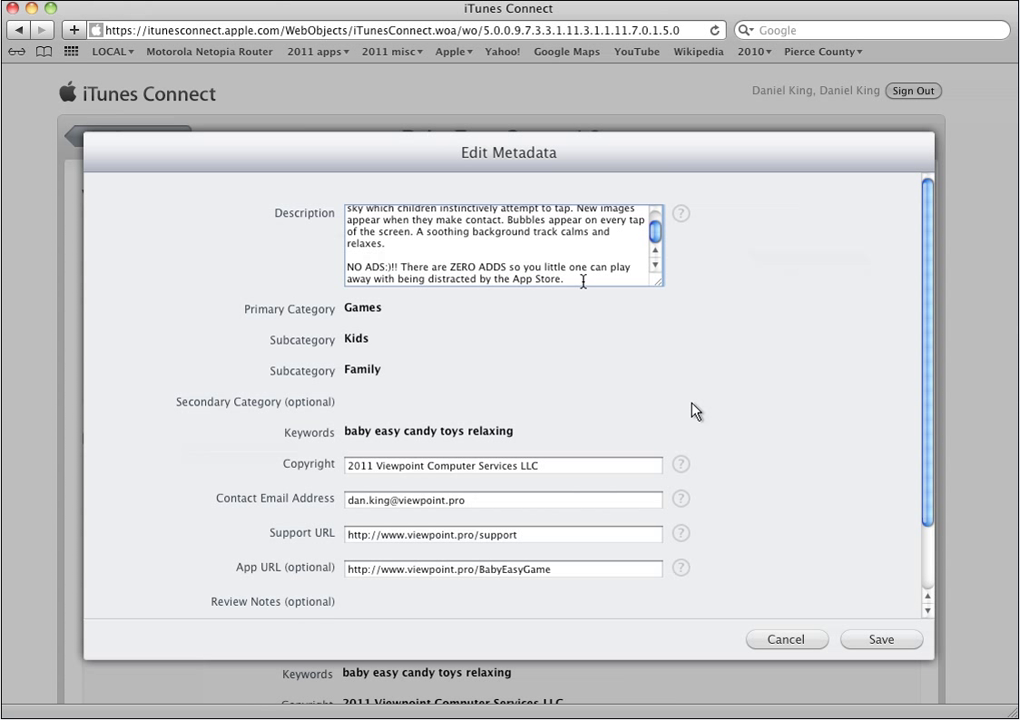
Save the description with the added 'NO ADS' paragraph
click(880, 639)
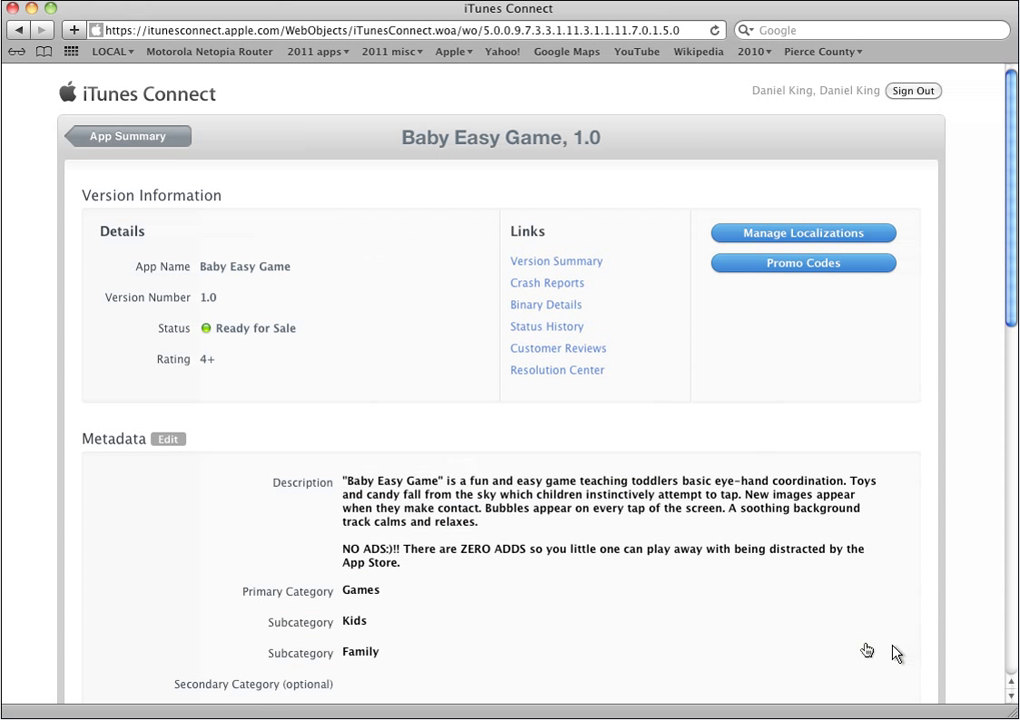
mouse_move(355, 570)
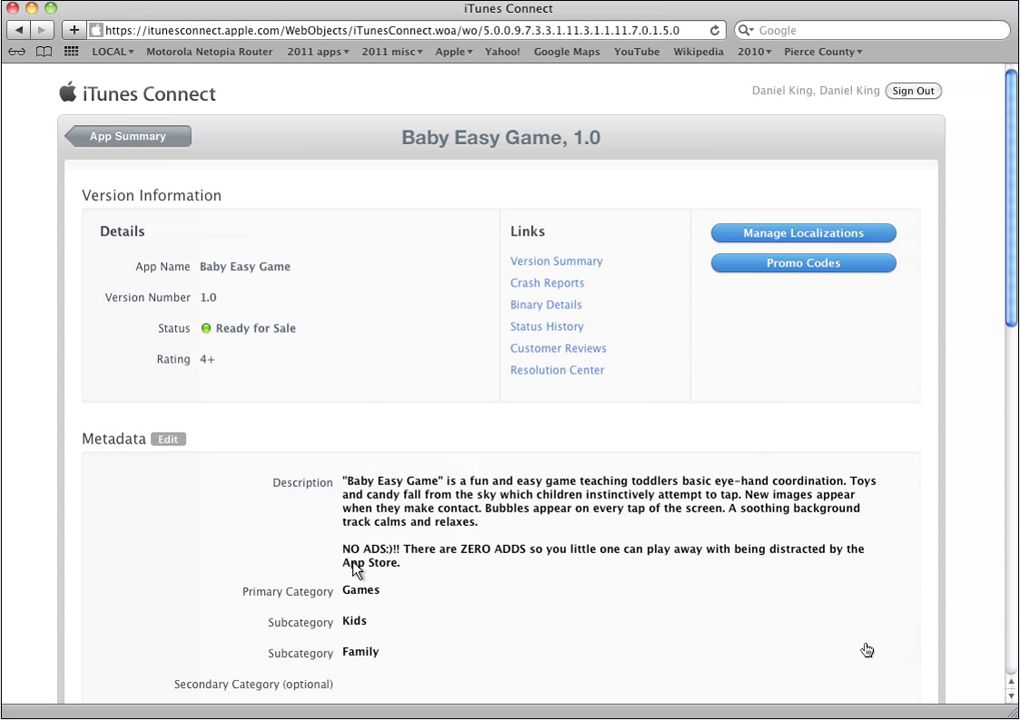